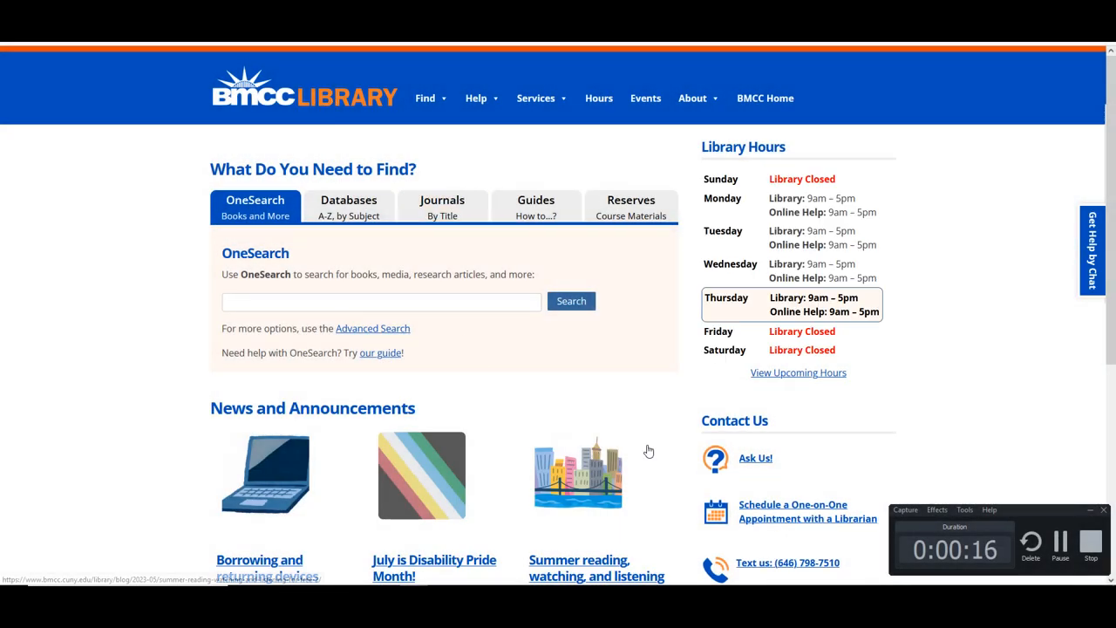
# Show BMCC Library databases by subject and choose the Linguistics subject page.
pyautogui.click(348, 206)
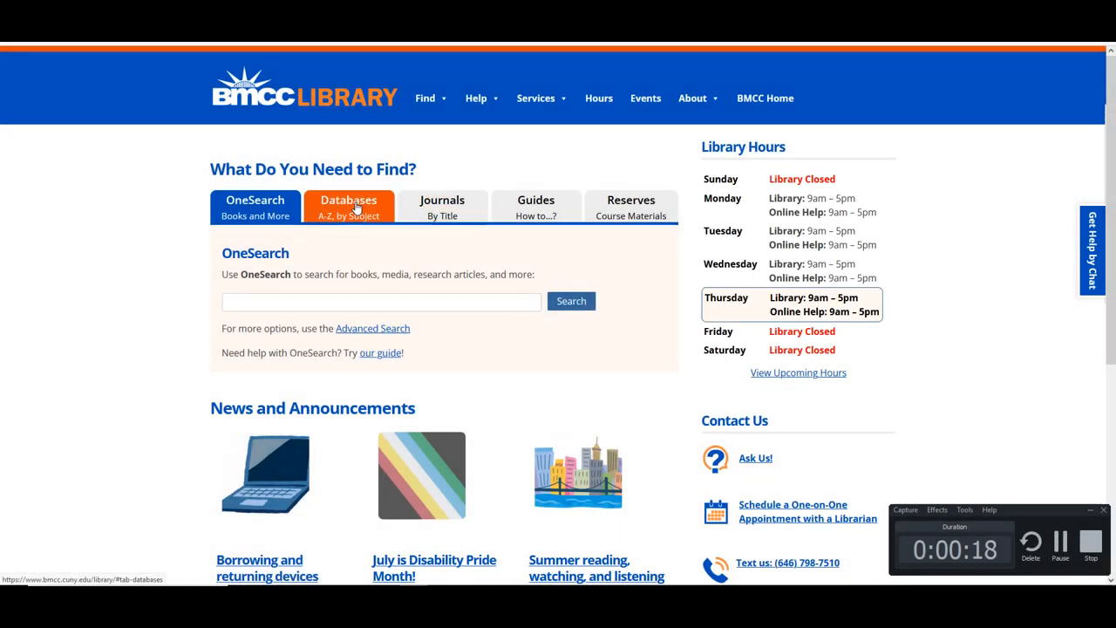
pyautogui.click(349, 206)
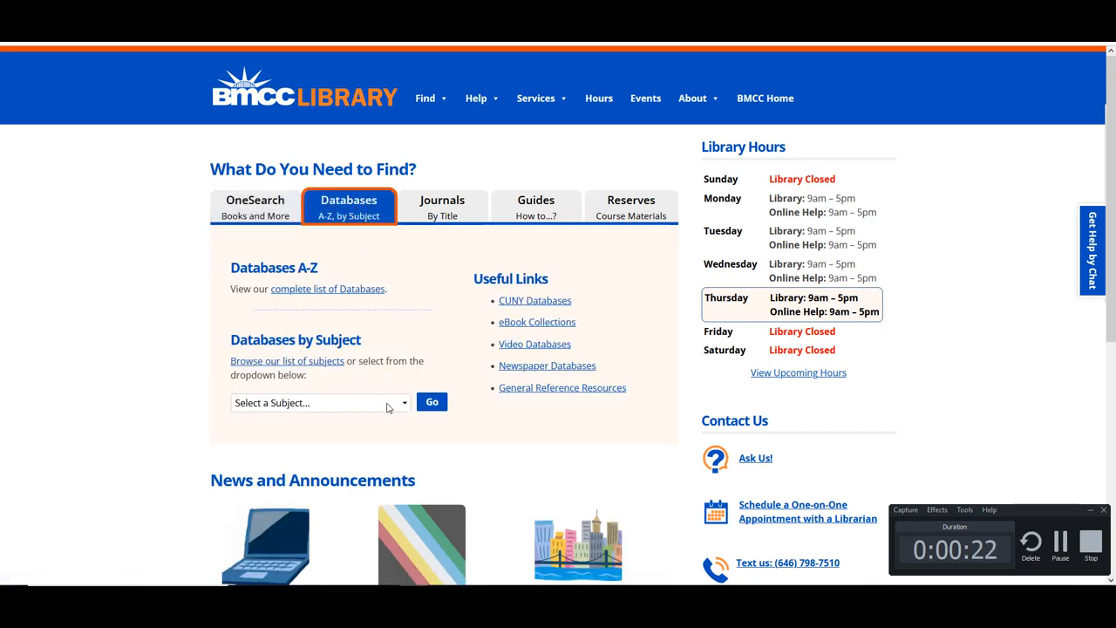
pyautogui.click(317, 401)
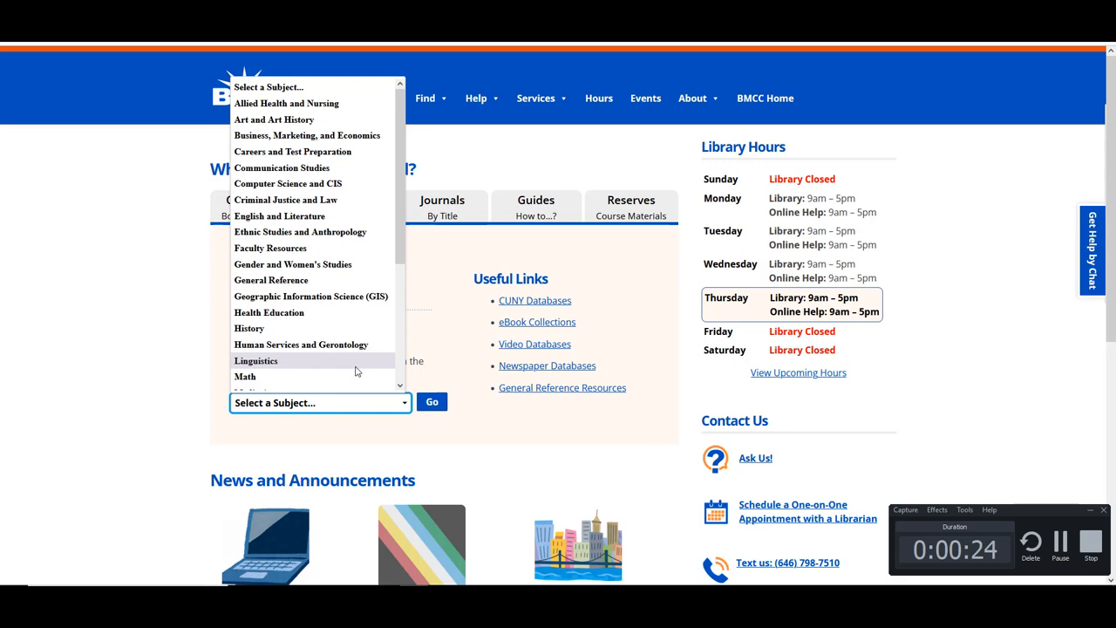
pyautogui.click(255, 359)
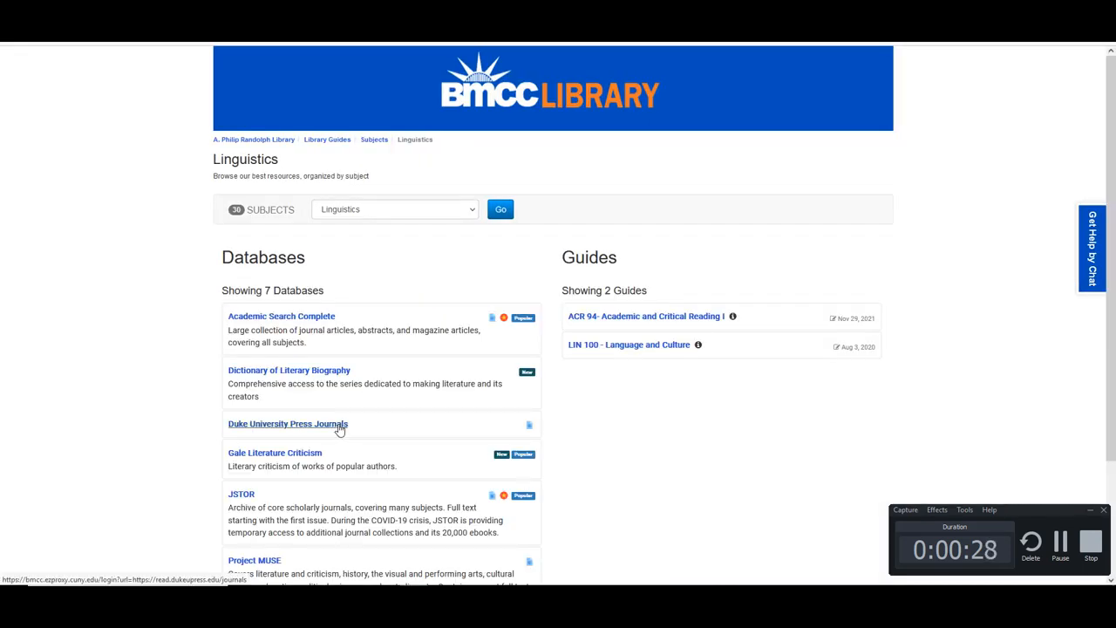
# Launch the Duke University Press Journals database from the Linguistics databases list.
pyautogui.click(286, 423)
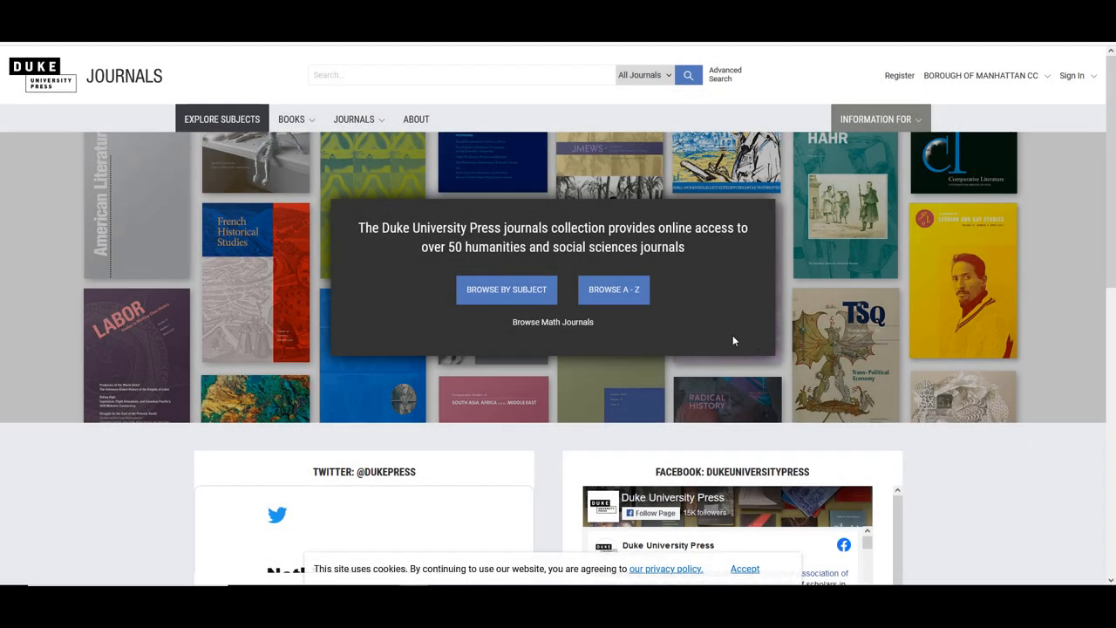
pyautogui.moveTo(452, 347)
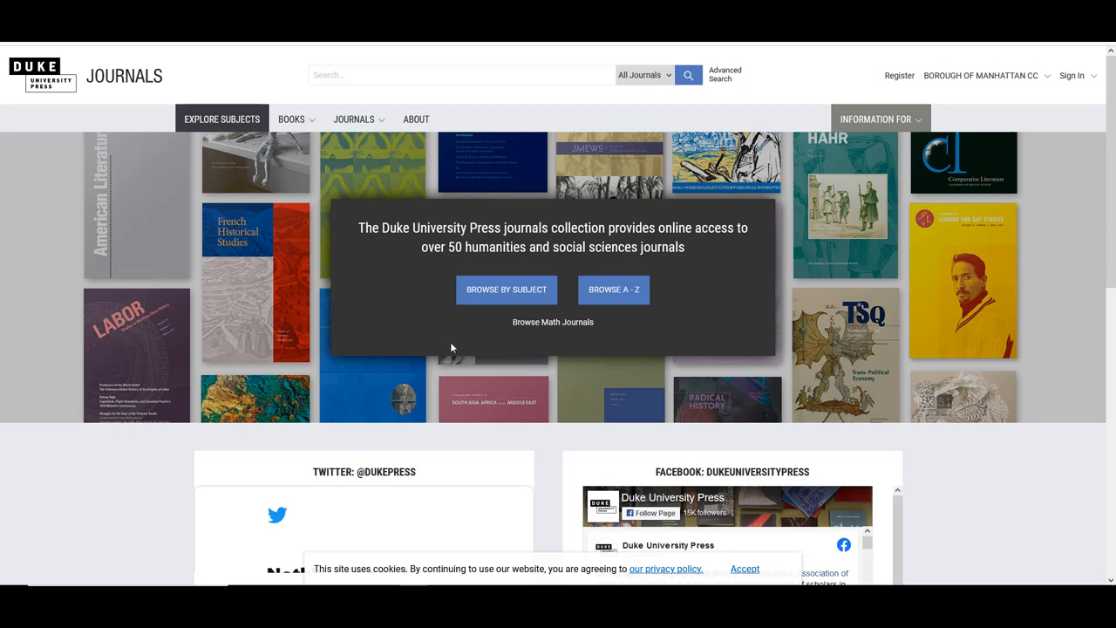
pyautogui.moveTo(427, 340)
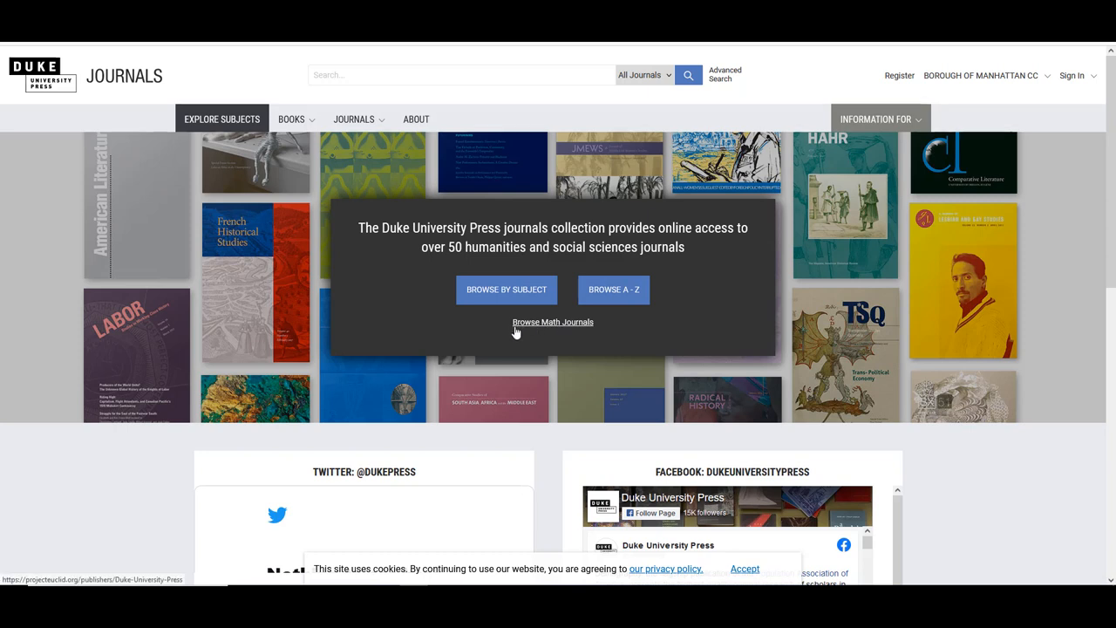
pyautogui.moveTo(575, 340)
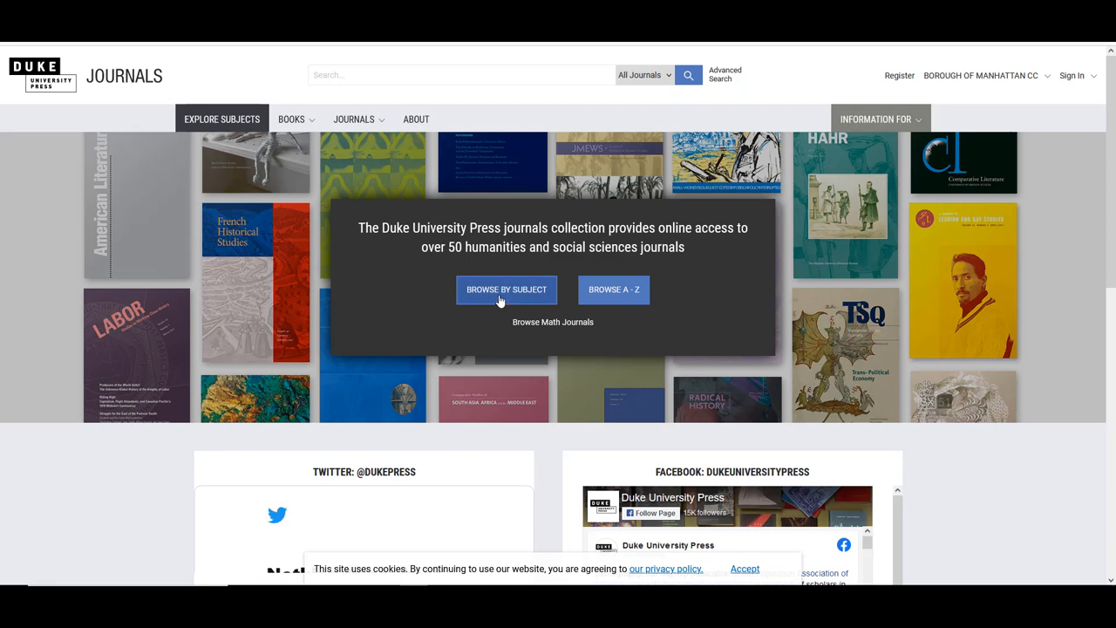
# Browse journal subjects alphabetically down to the L section with Linguistics.
pyautogui.click(506, 290)
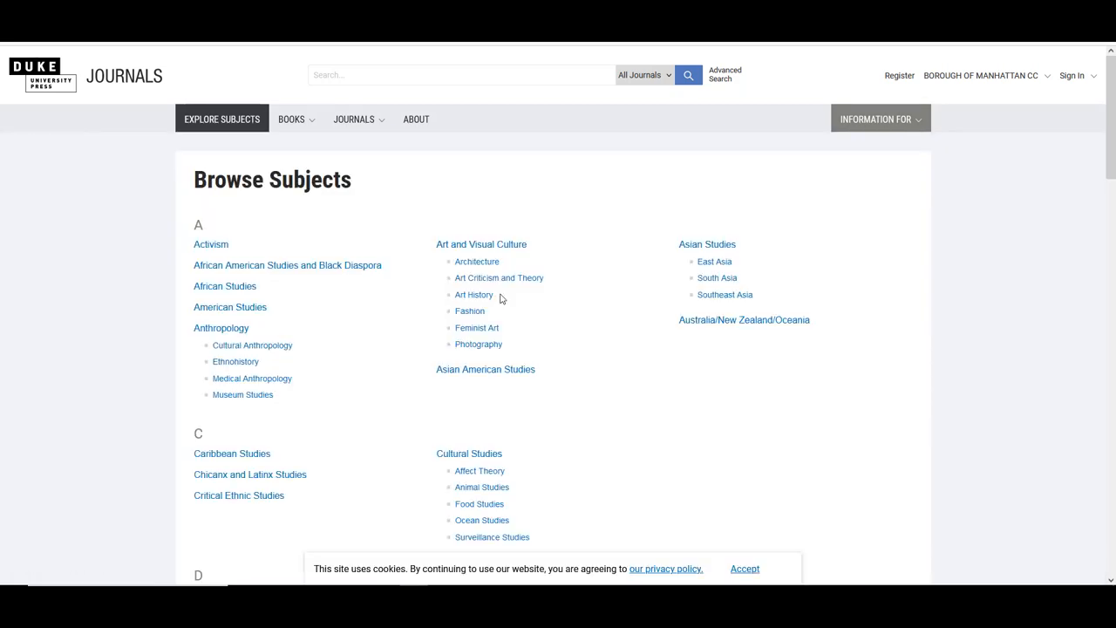
pyautogui.scroll(-3)
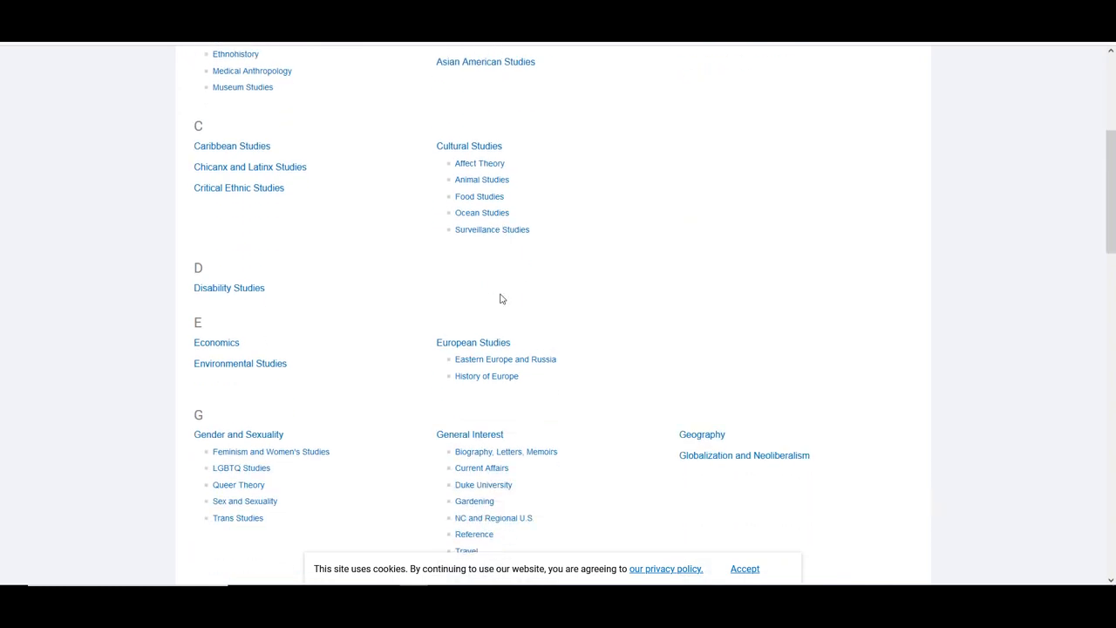
pyautogui.scroll(-3)
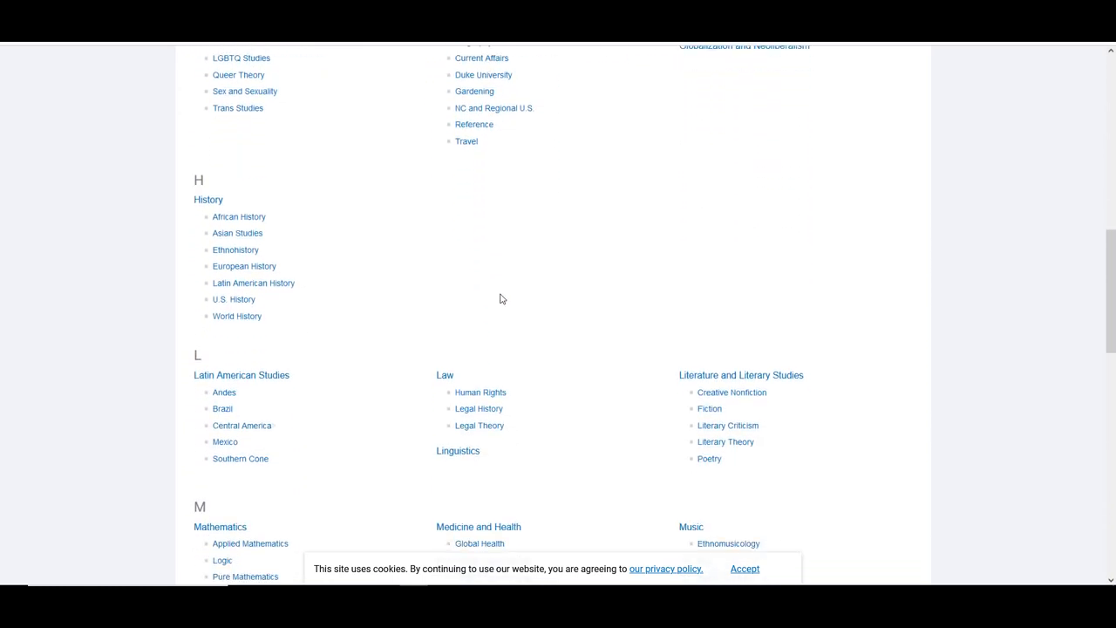
pyautogui.scroll(-3)
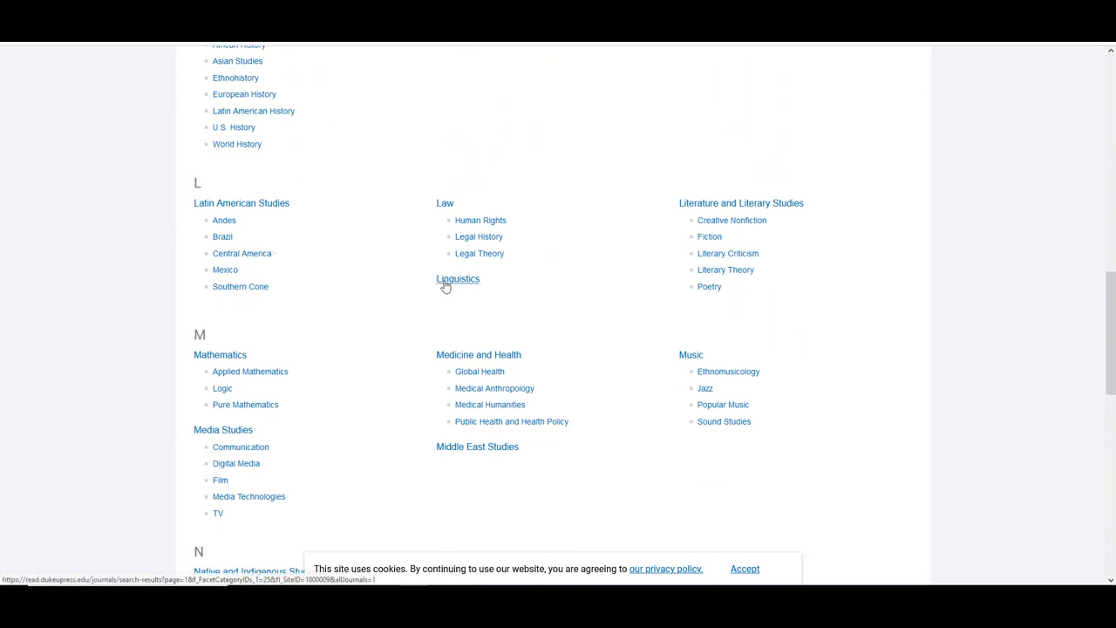
# Show the 1,755 journal articles filed under the Linguistics subject.
pyautogui.click(457, 279)
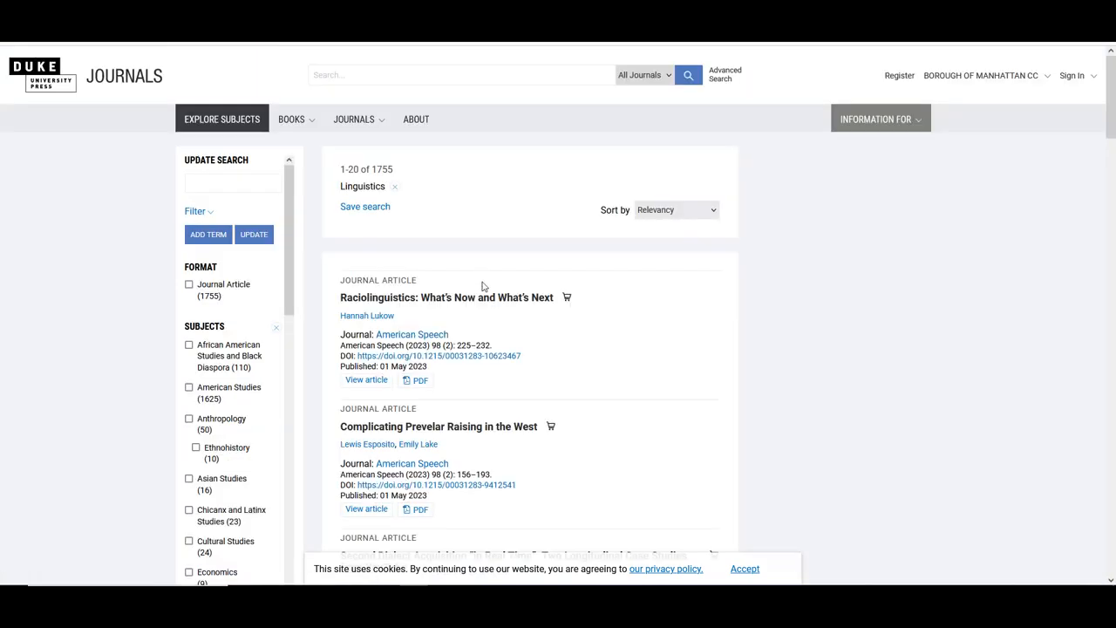
pyautogui.moveTo(327, 256)
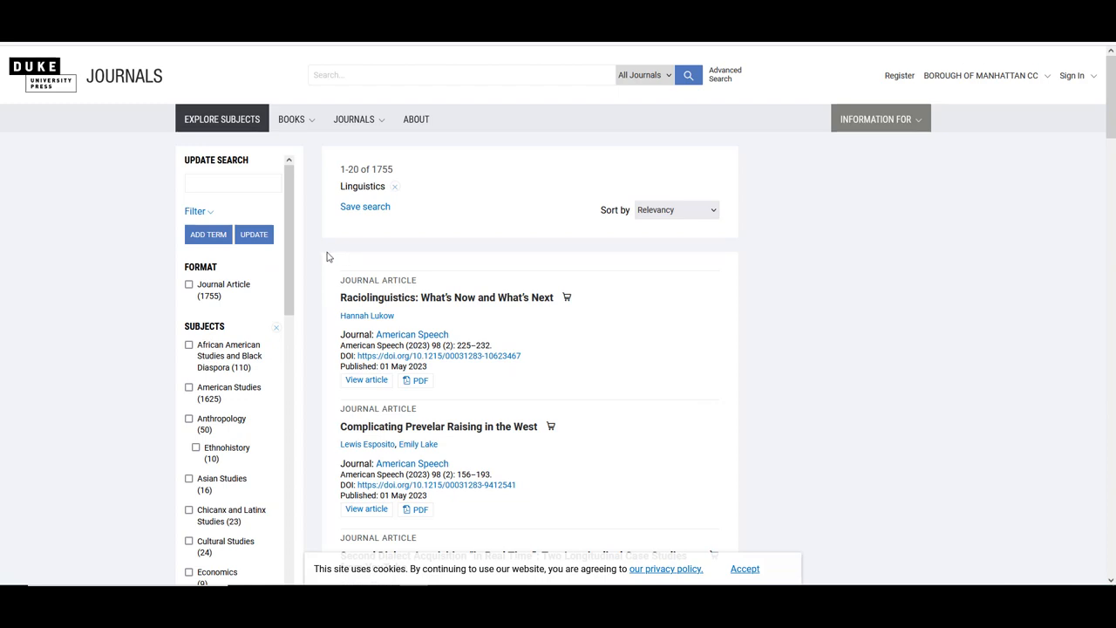
pyautogui.moveTo(314, 254)
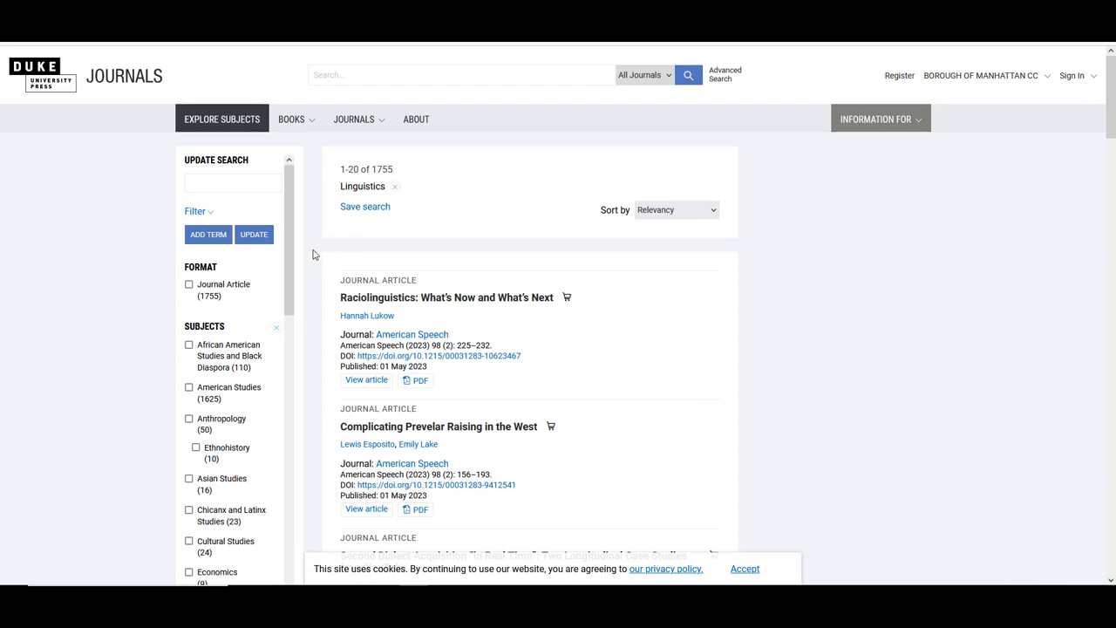
pyautogui.moveTo(319, 166)
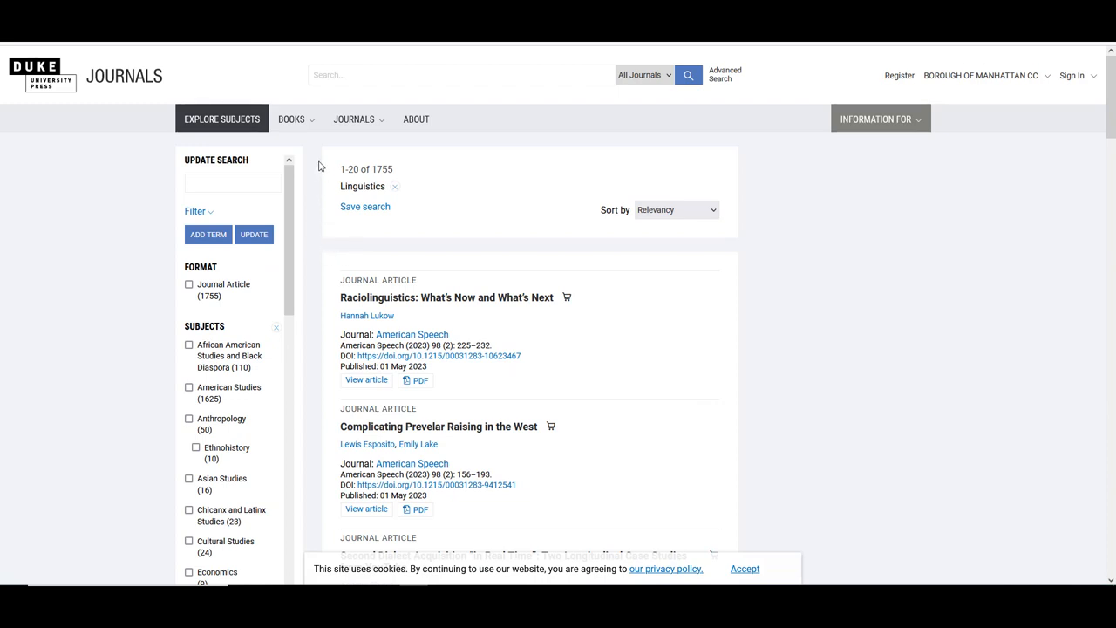
pyautogui.moveTo(307, 254)
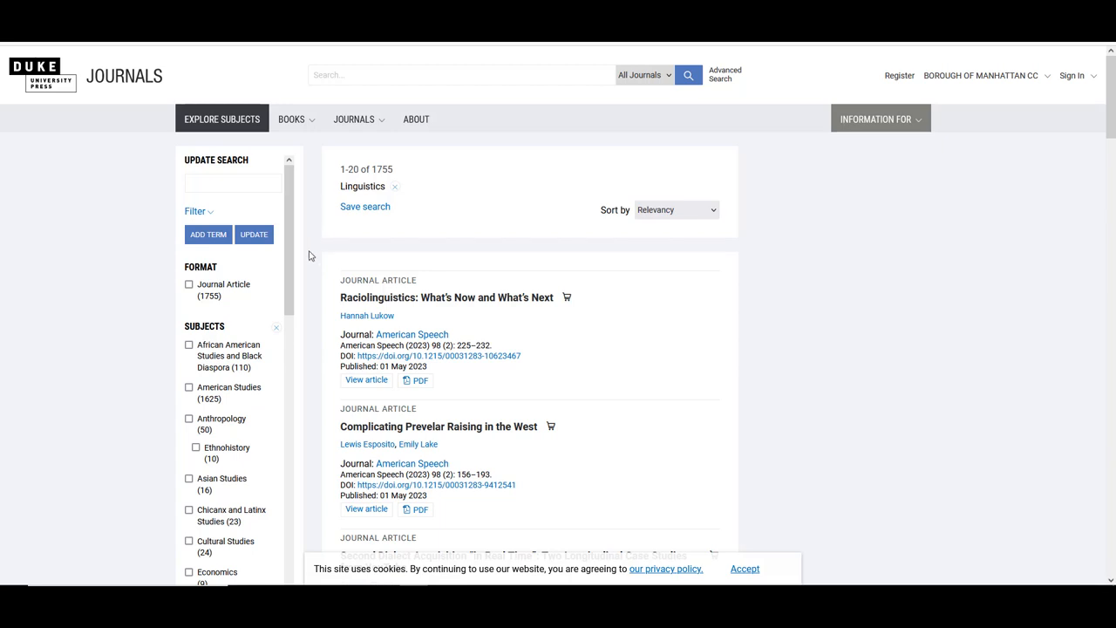
pyautogui.moveTo(314, 270)
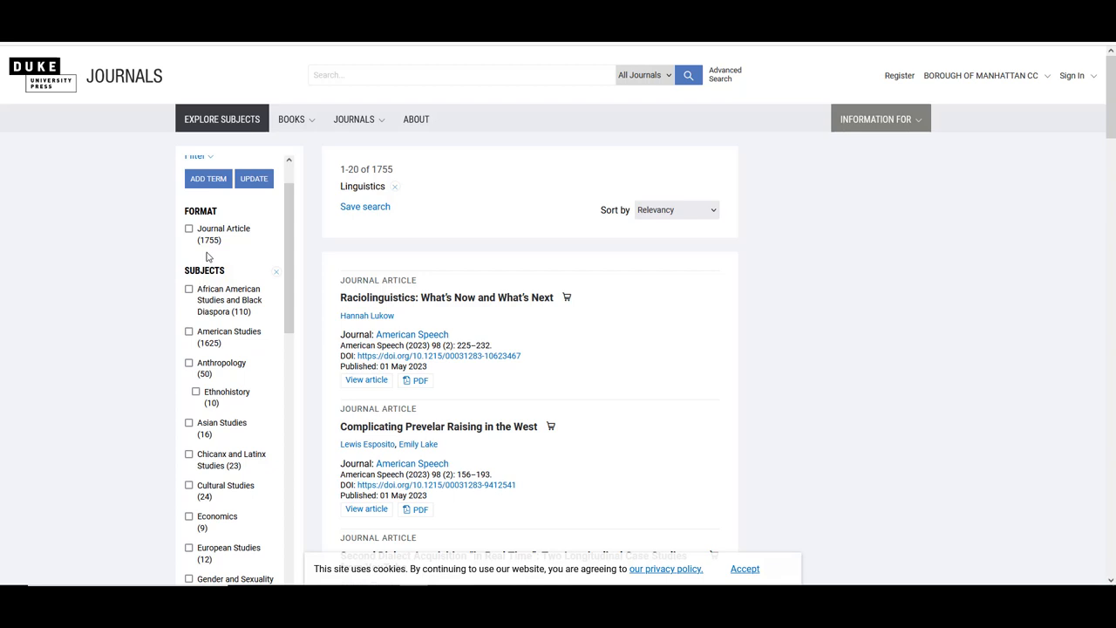
pyautogui.scroll(-3)
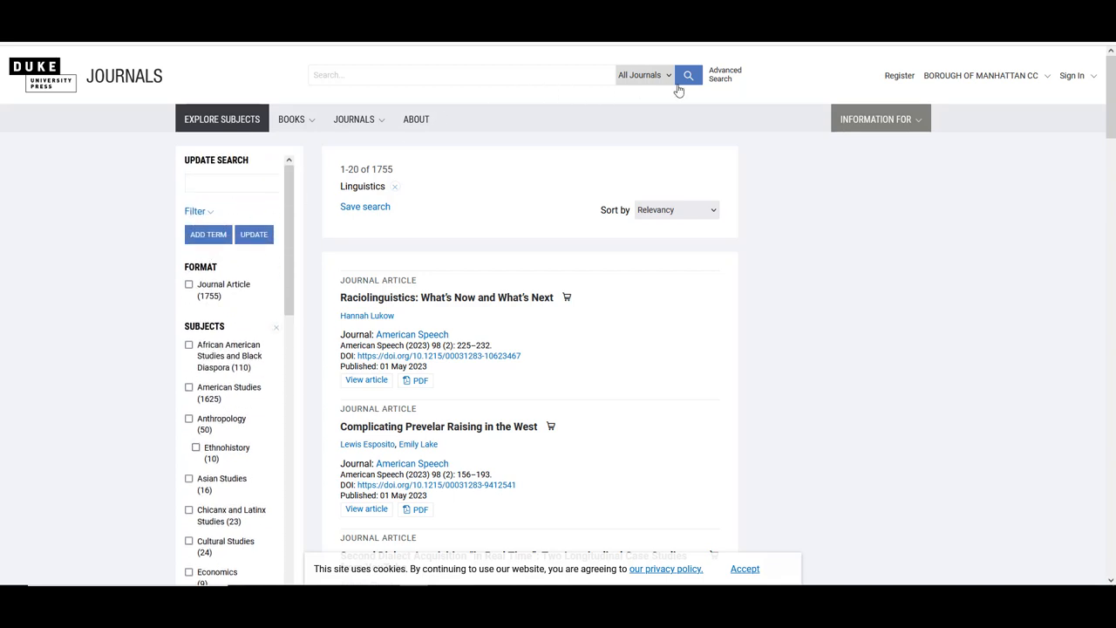
# Enter the advanced search query 'Linguistics And Asian Americans'.
pyautogui.click(725, 73)
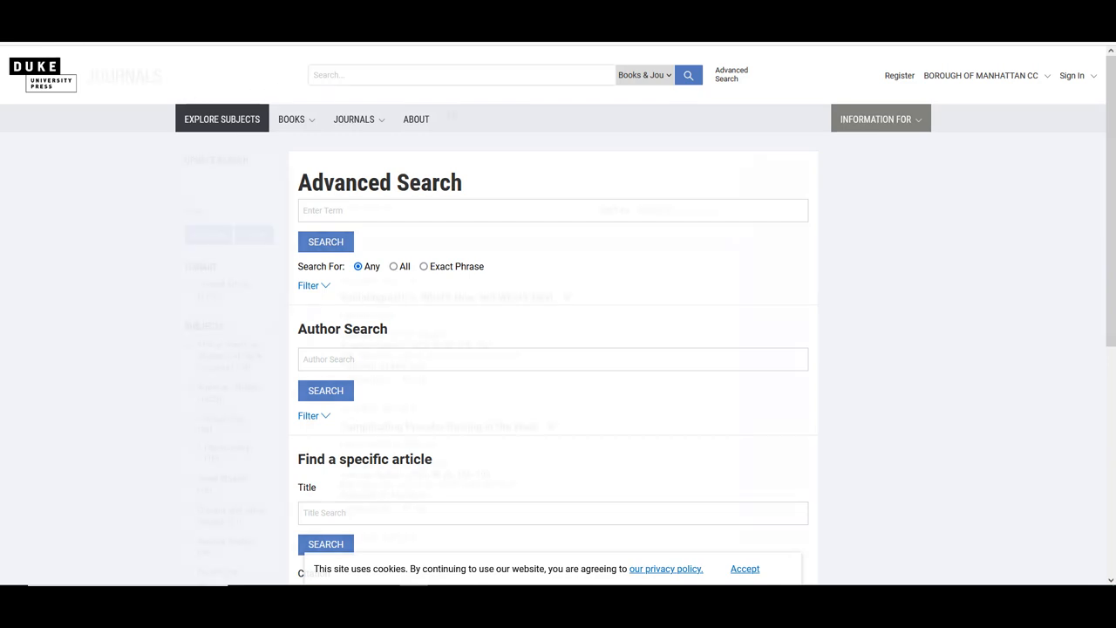
pyautogui.write('Linguistics And Asian Americans')
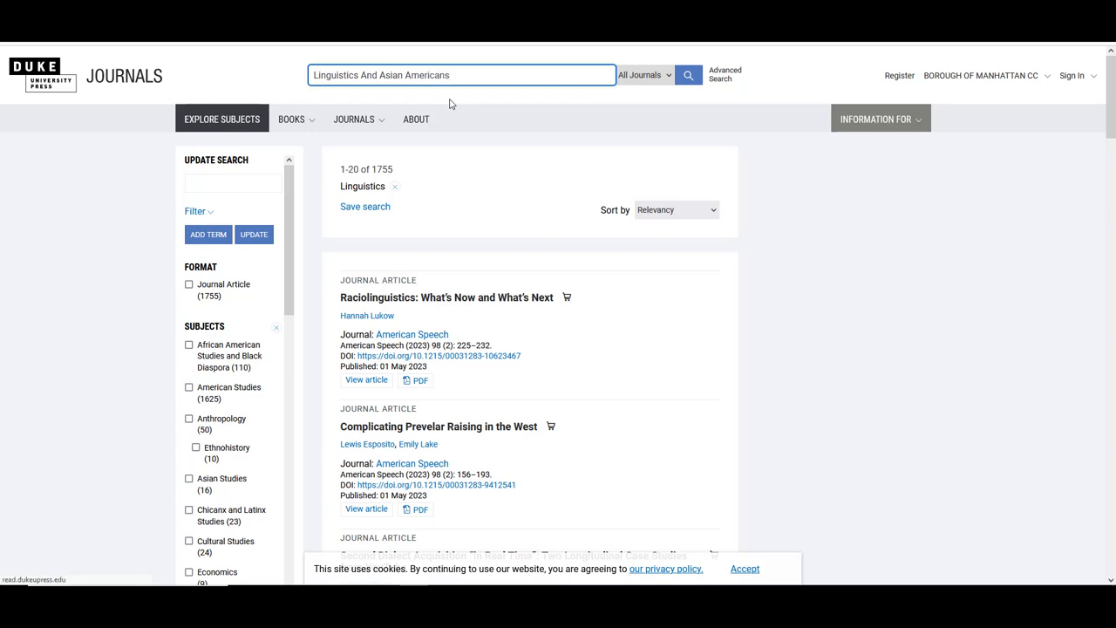
# Run the Linguistics And Asian Americans search and limit results to journal articles.
pyautogui.click(687, 73)
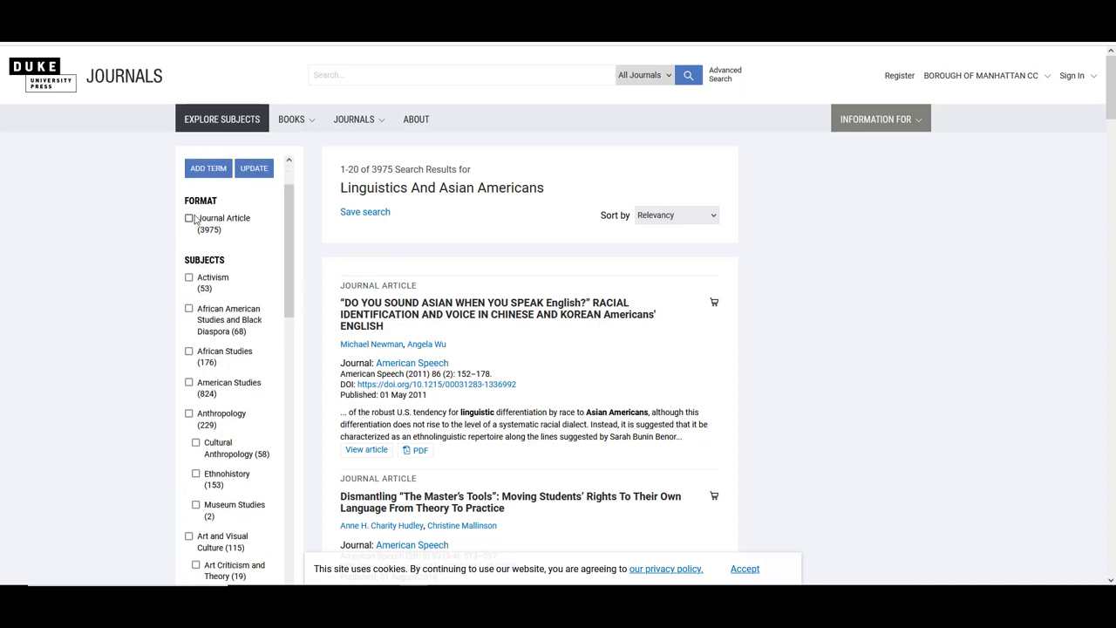
pyautogui.click(188, 216)
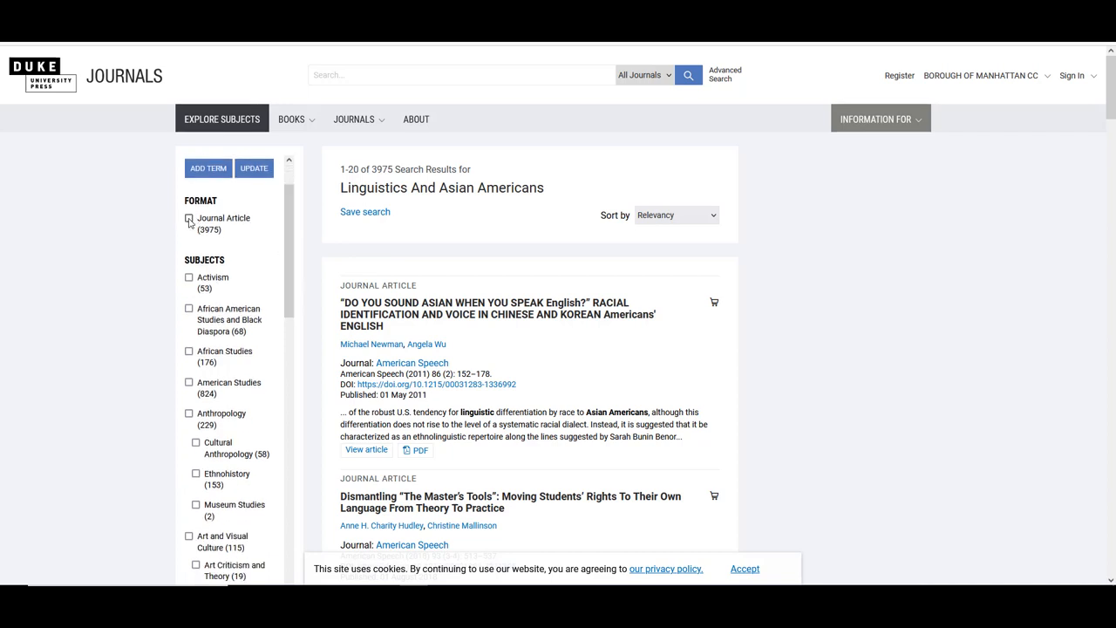
pyautogui.click(189, 220)
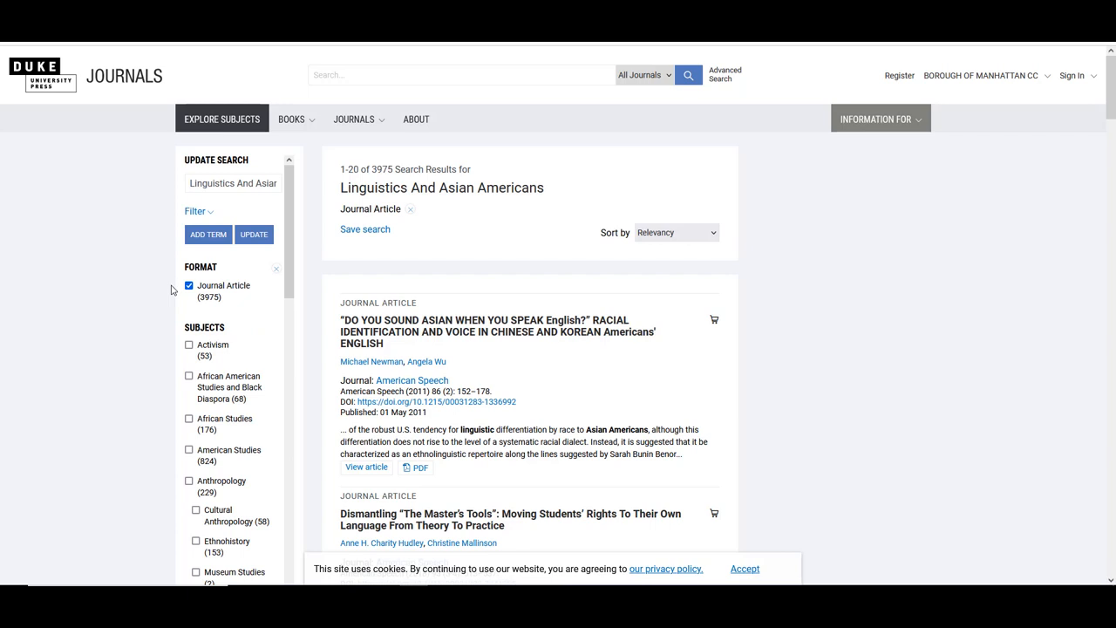
pyautogui.moveTo(129, 294)
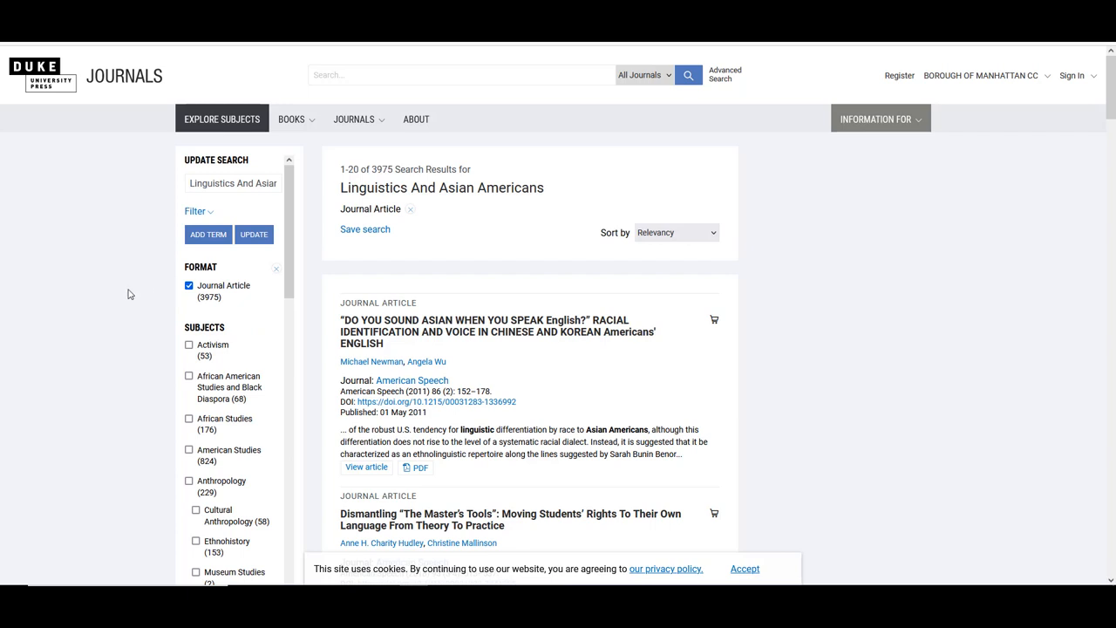
pyautogui.scroll(-3)
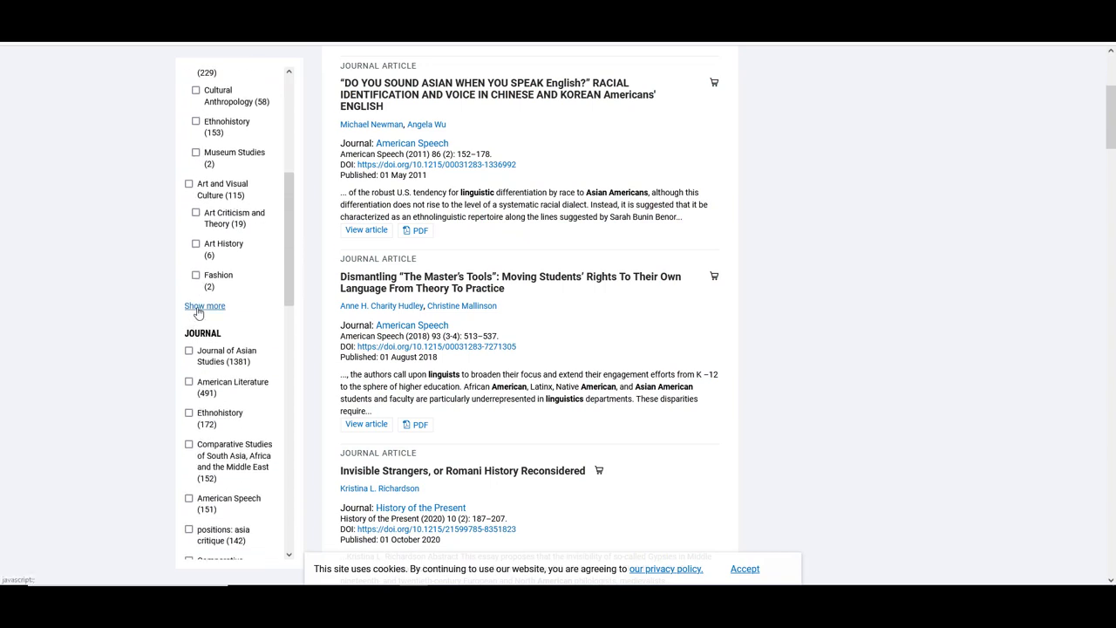
# Narrow results to Asian Studies research articles, leaving 117 results.
pyautogui.click(206, 307)
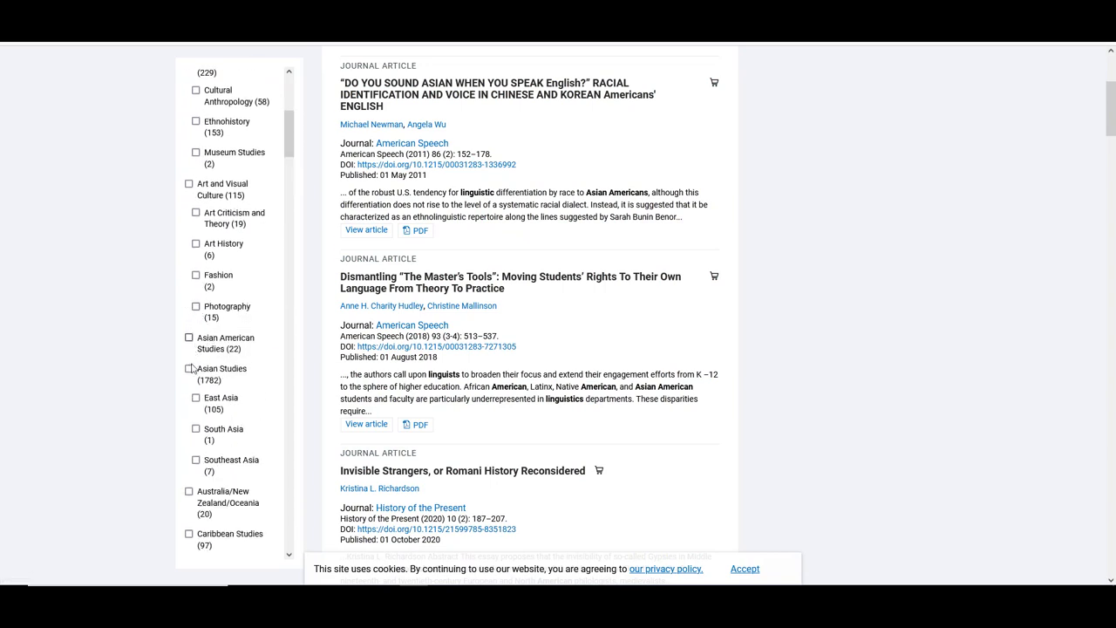
pyautogui.click(188, 368)
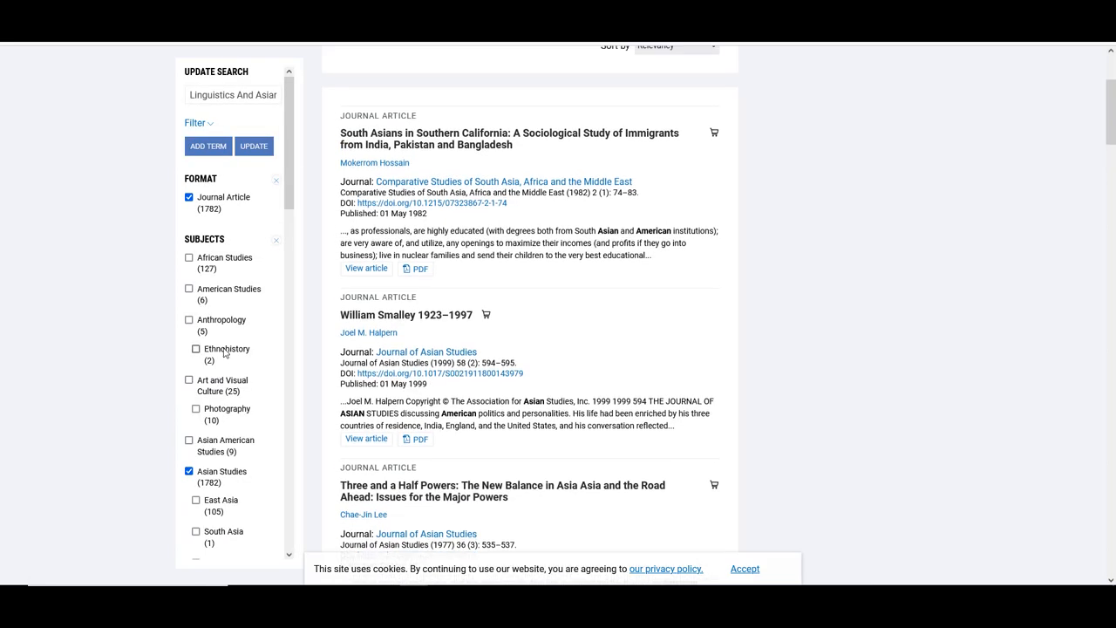
pyautogui.scroll(-3)
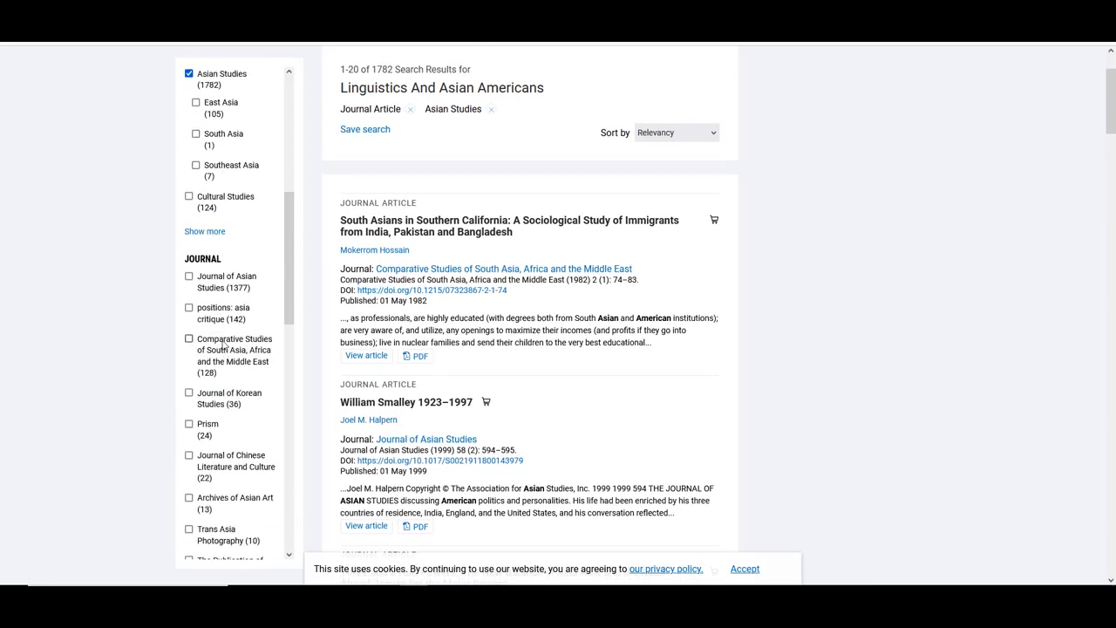
pyautogui.scroll(-3)
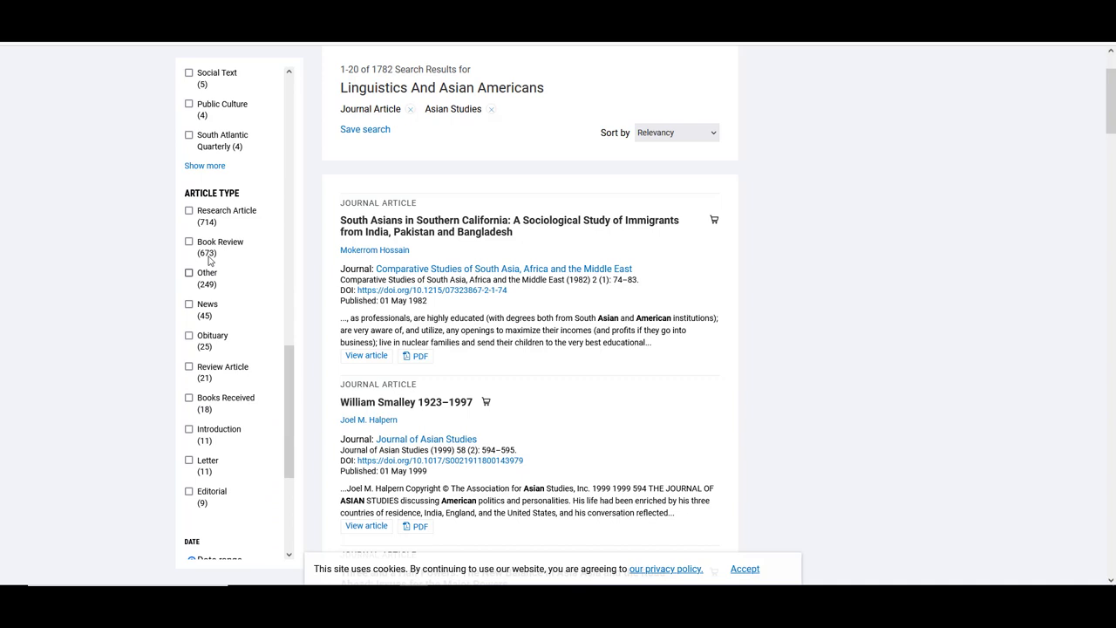
pyautogui.click(189, 209)
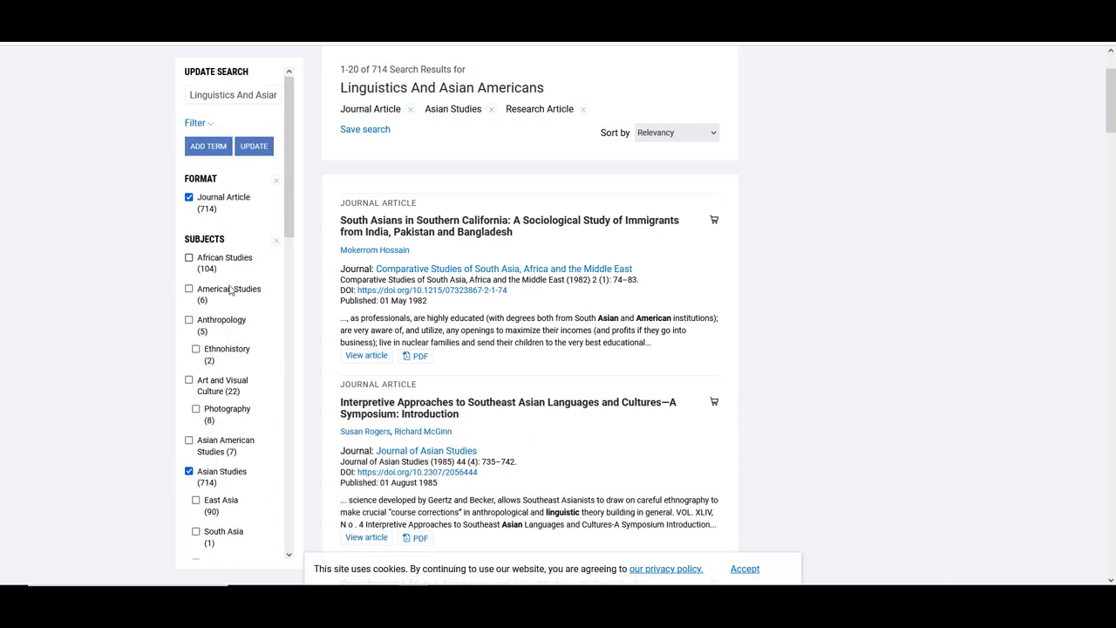
pyautogui.scroll(-3)
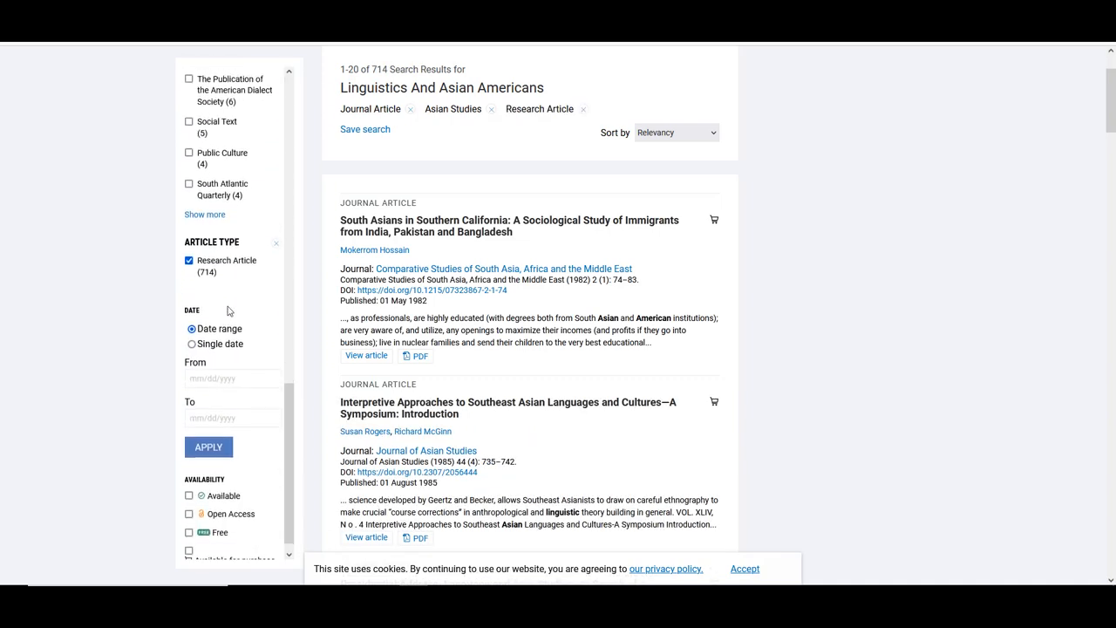
pyautogui.scroll(-3)
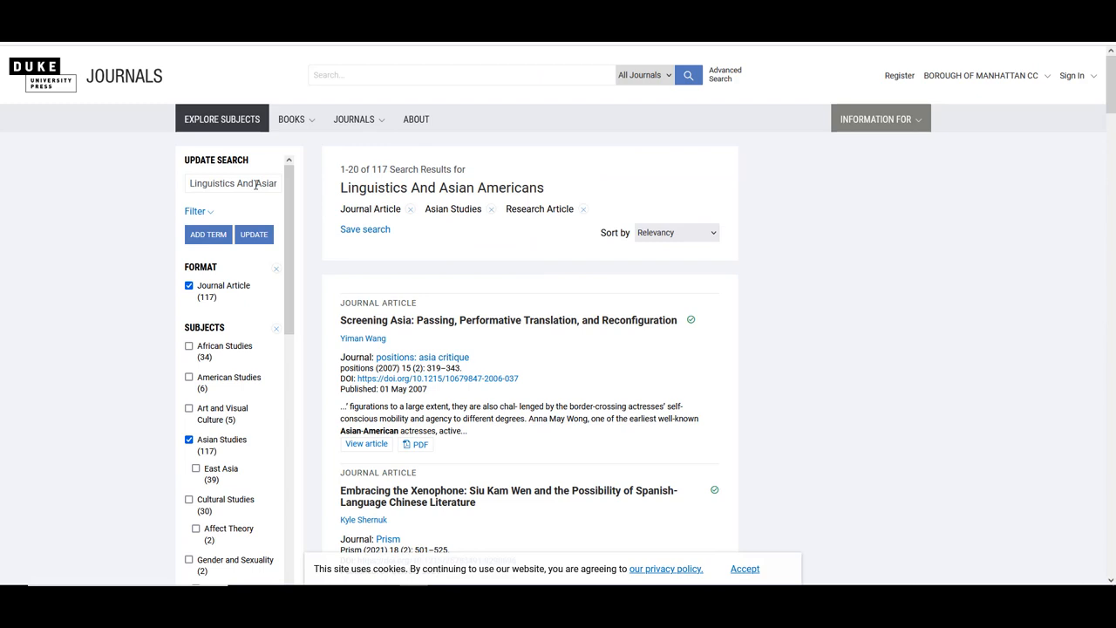
# Rewrite the query as 'Linguistics AND Asian-Americans' and review the 117 filtered results.
pyautogui.click(233, 183)
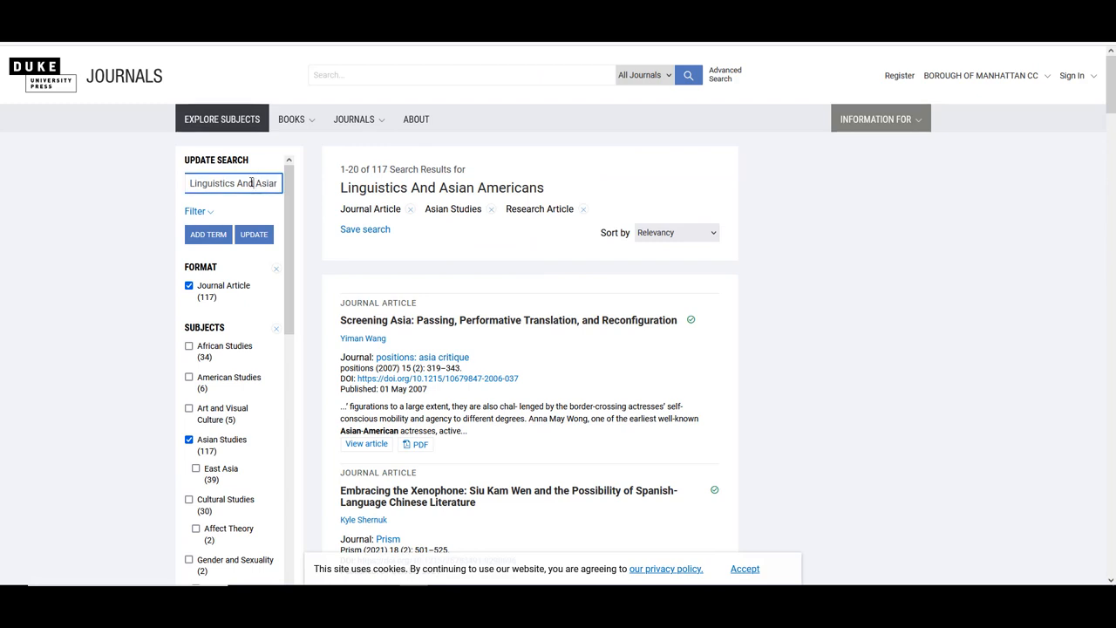
pyautogui.doubleClick(245, 183)
pyautogui.write('ND')
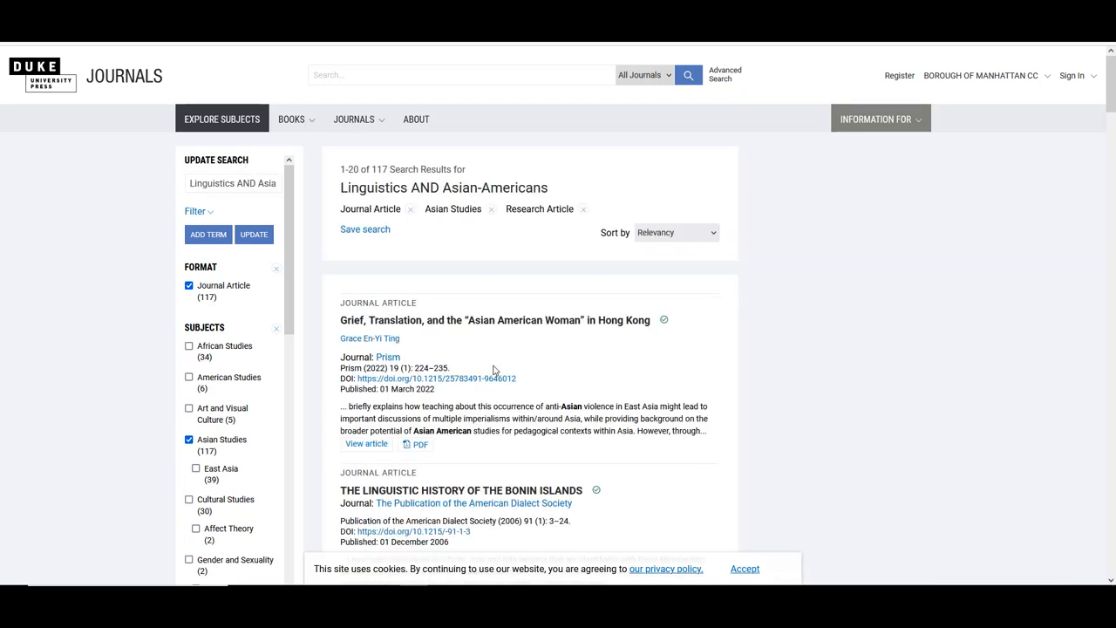
pyautogui.scroll(-3)
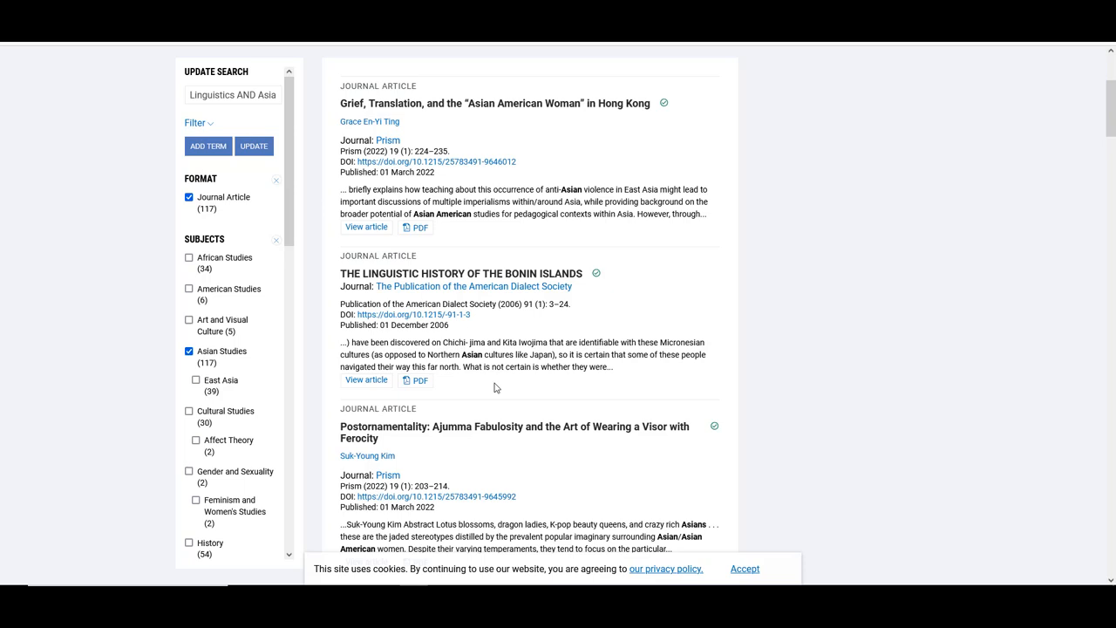
pyautogui.scroll(-3)
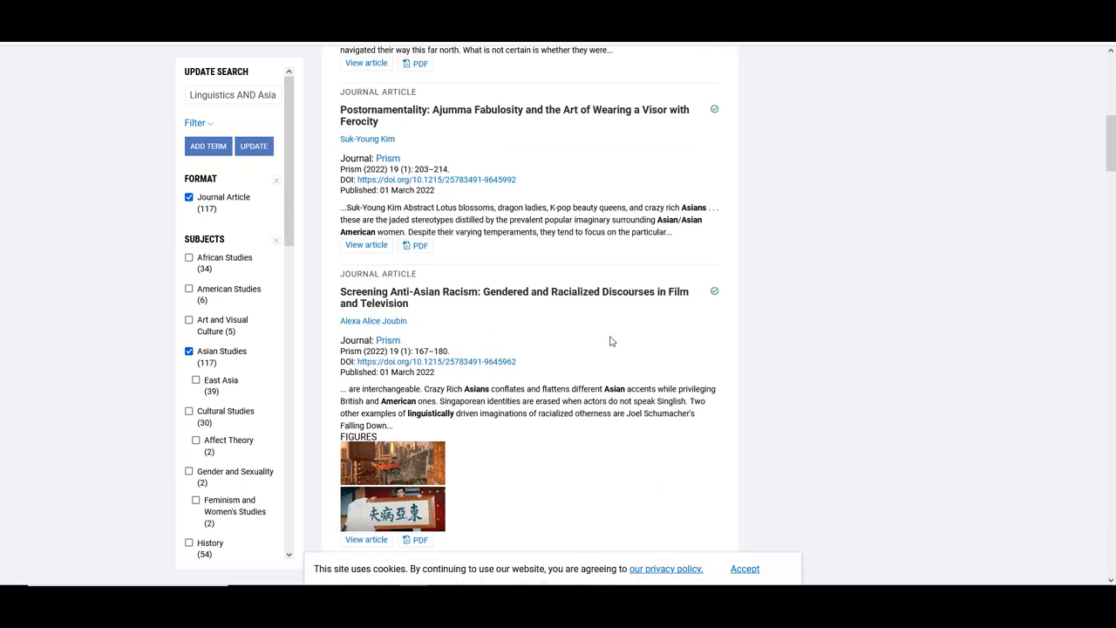
pyautogui.moveTo(581, 314)
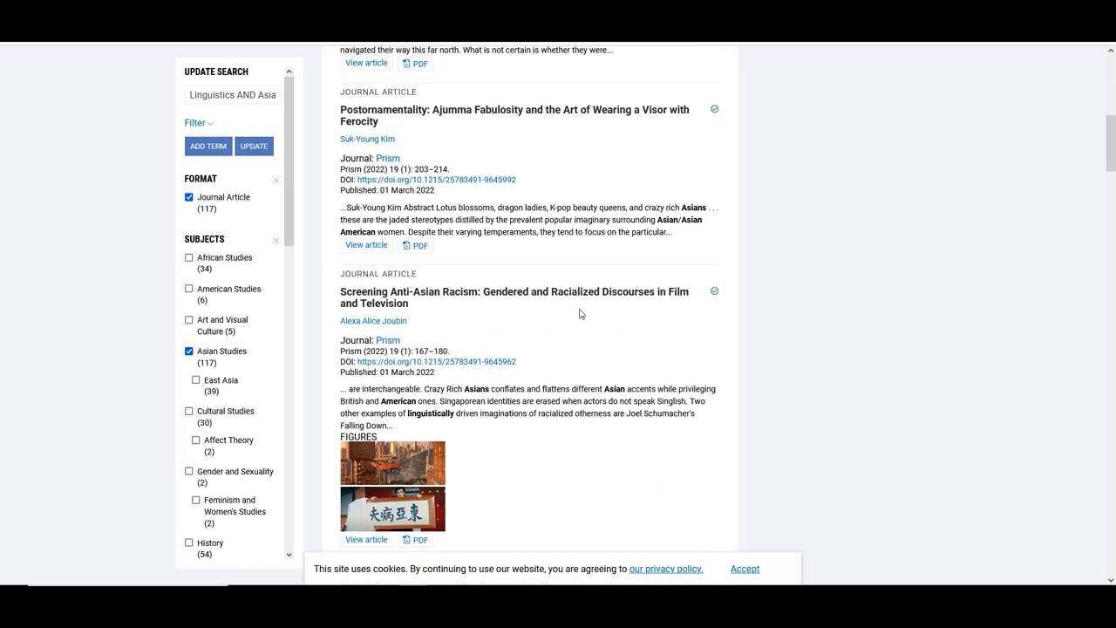
pyautogui.moveTo(584, 296)
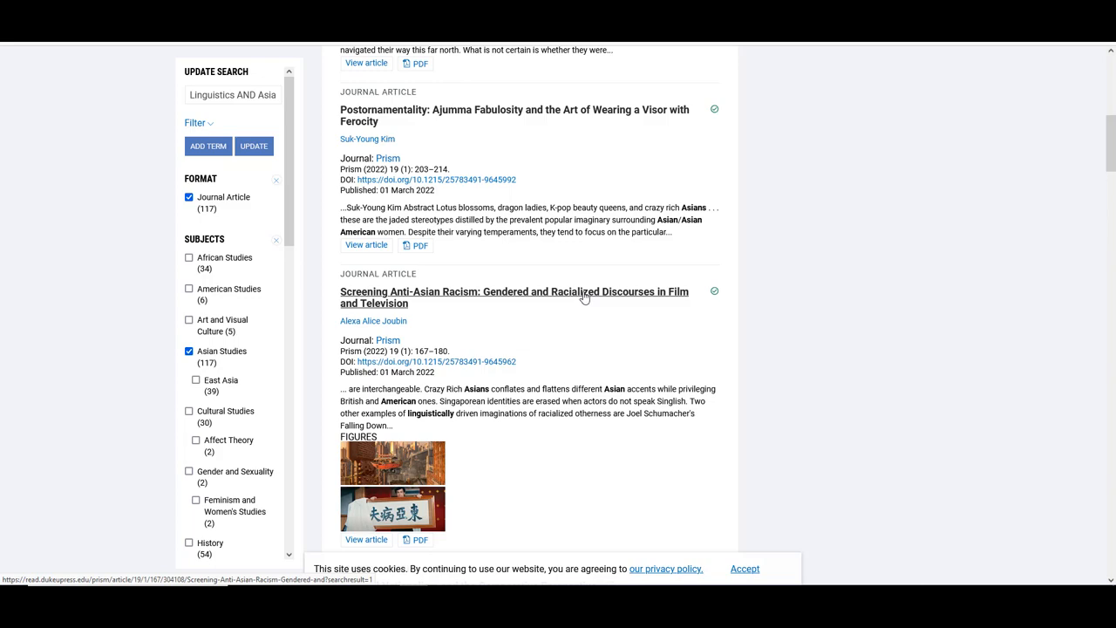
# Read the abstract of the 'Screening Anti-Asian Racism' article in Prism.
pyautogui.click(512, 297)
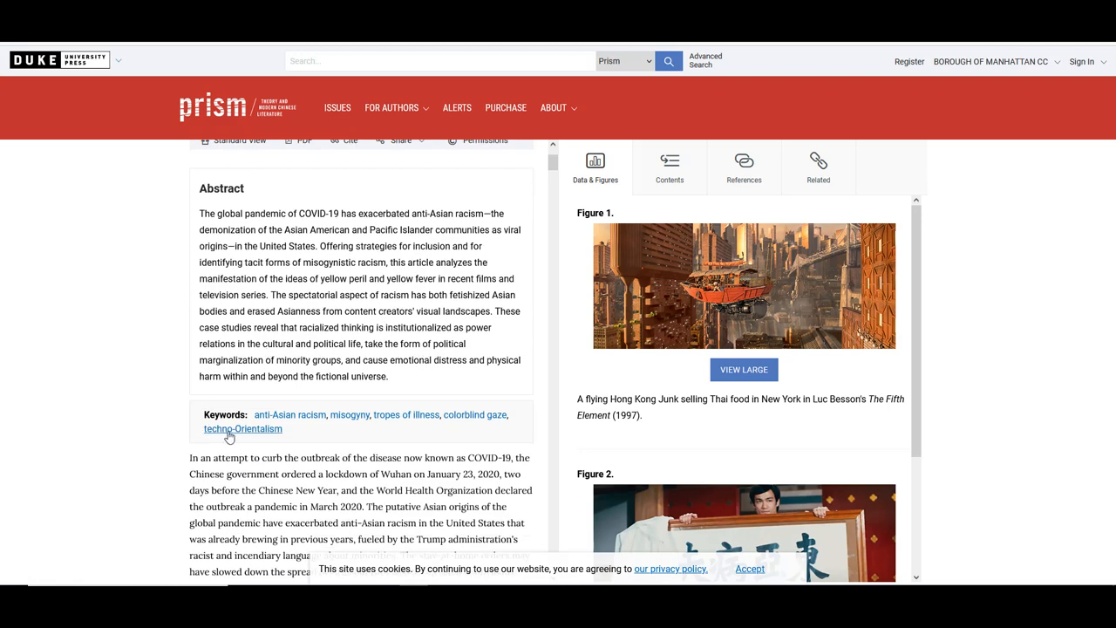
pyautogui.moveTo(446, 437)
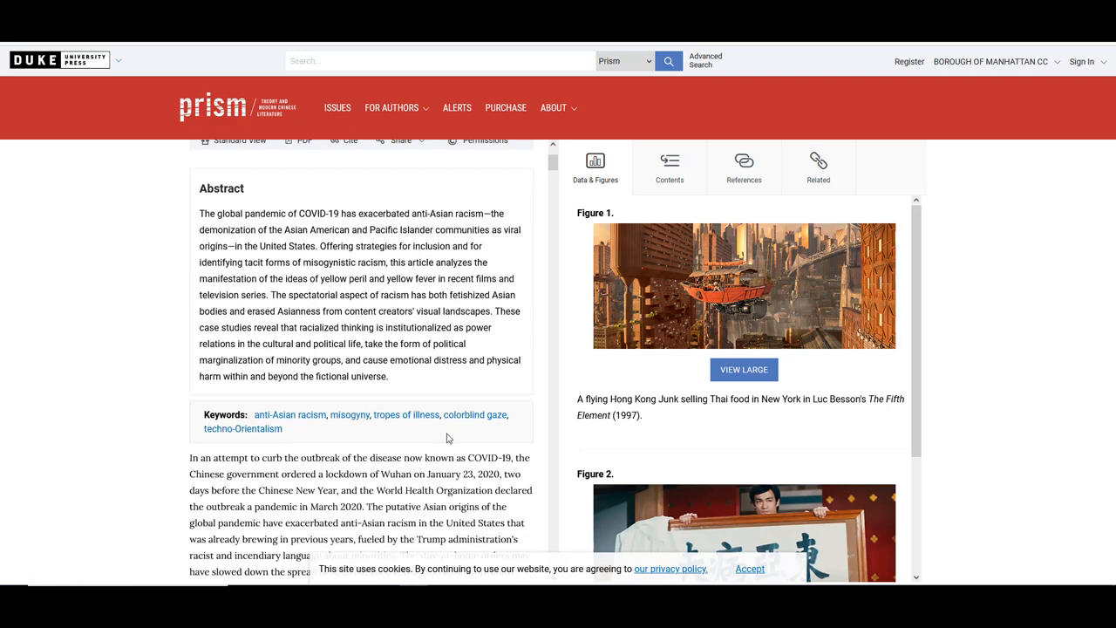
pyautogui.scroll(-3)
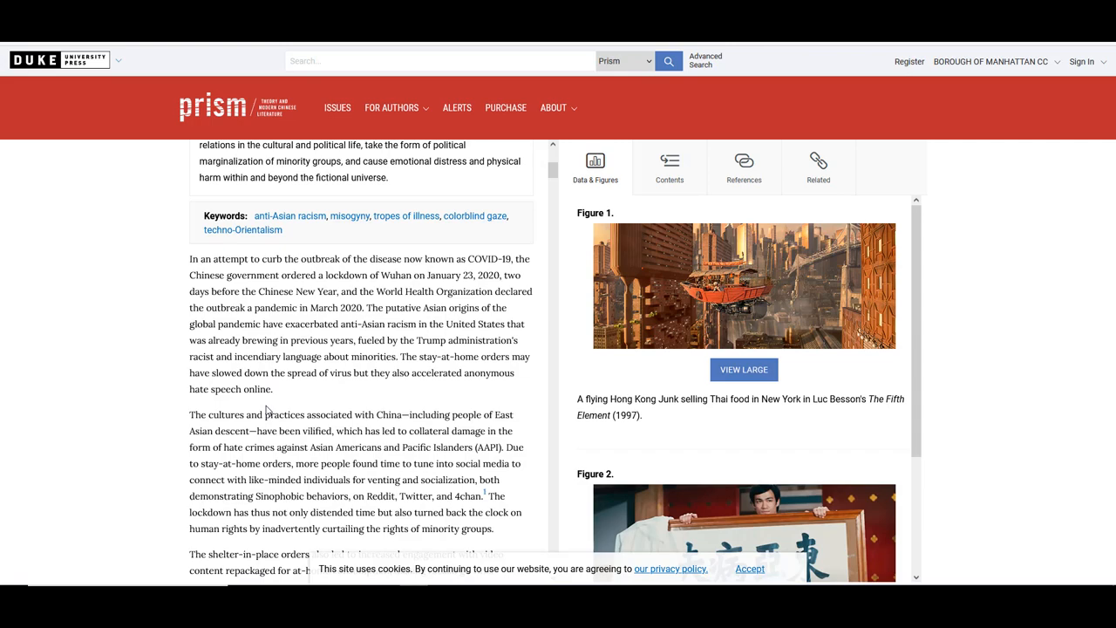
pyautogui.scroll(-3)
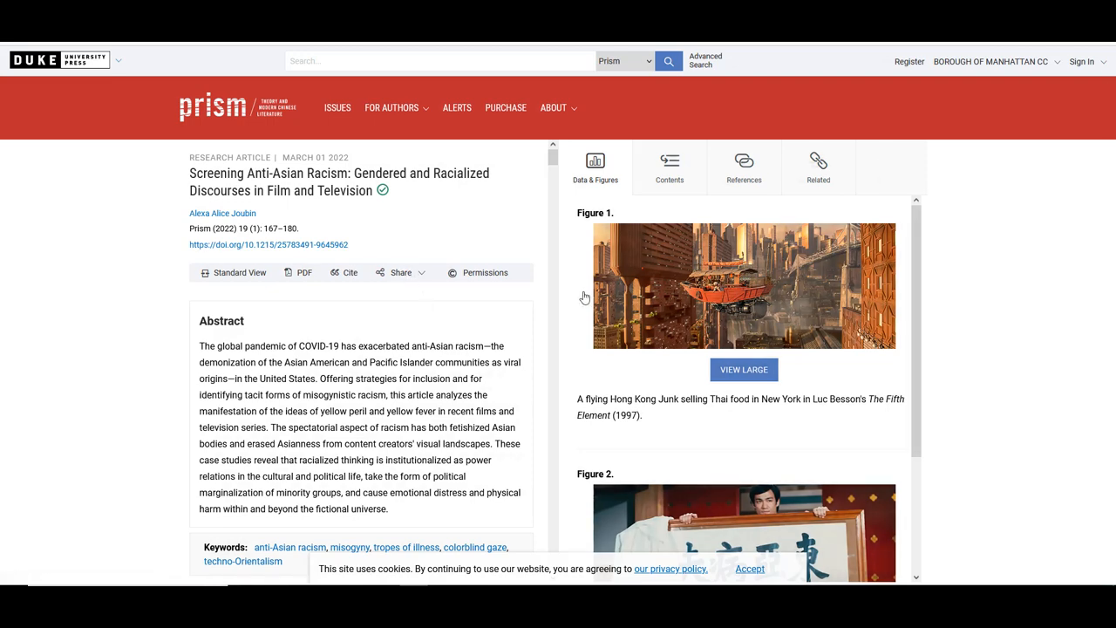
pyautogui.scroll(-3)
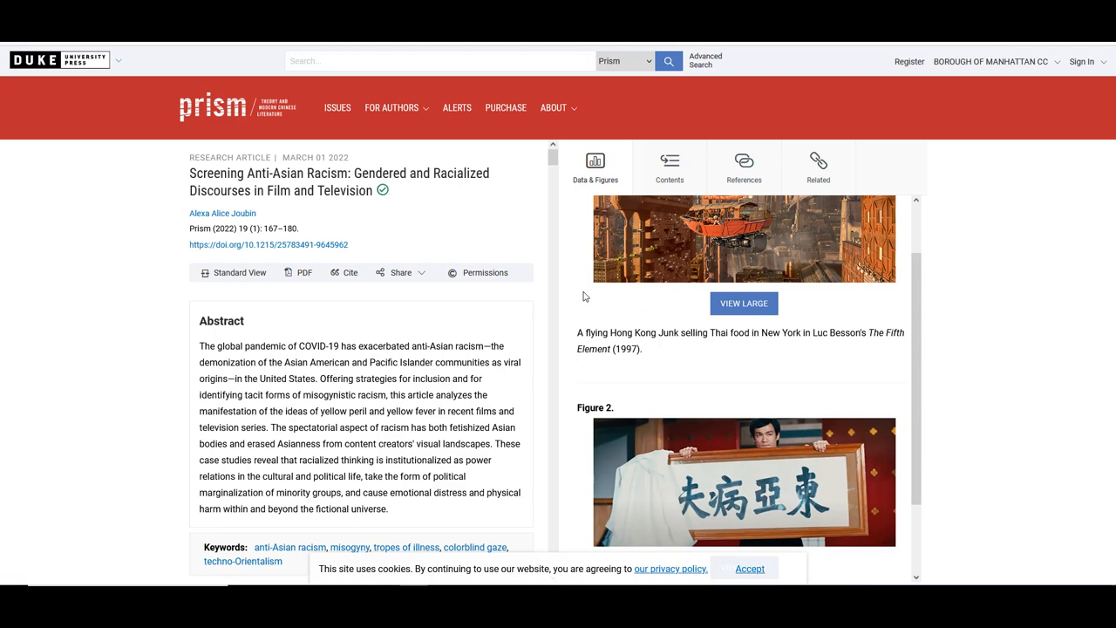
pyautogui.scroll(-3)
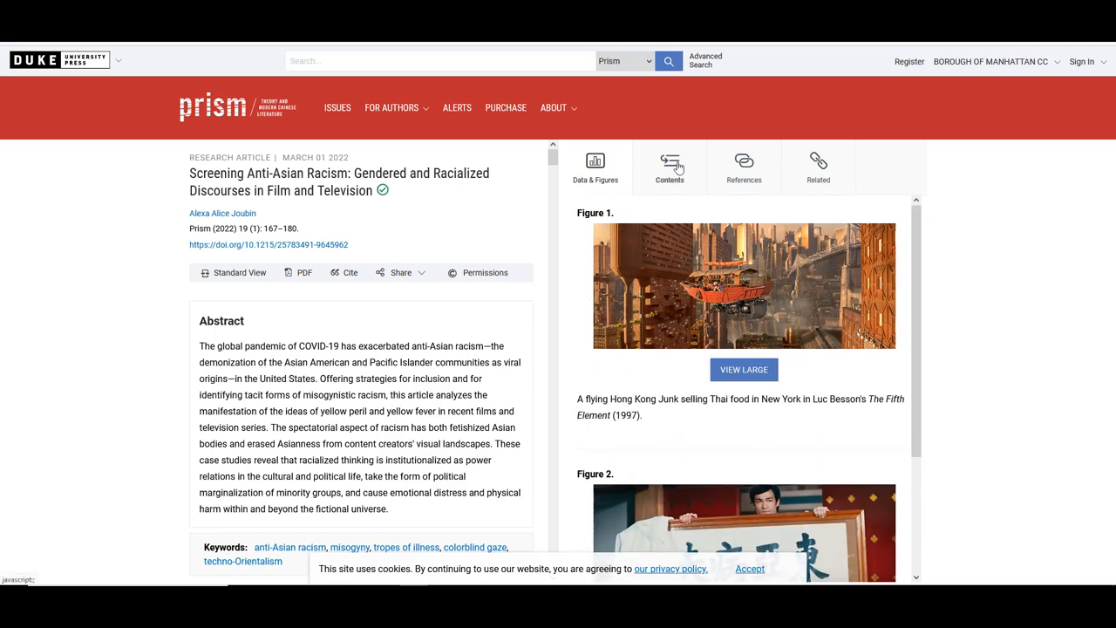
# View the article's references and its related topics and articles.
pyautogui.click(743, 165)
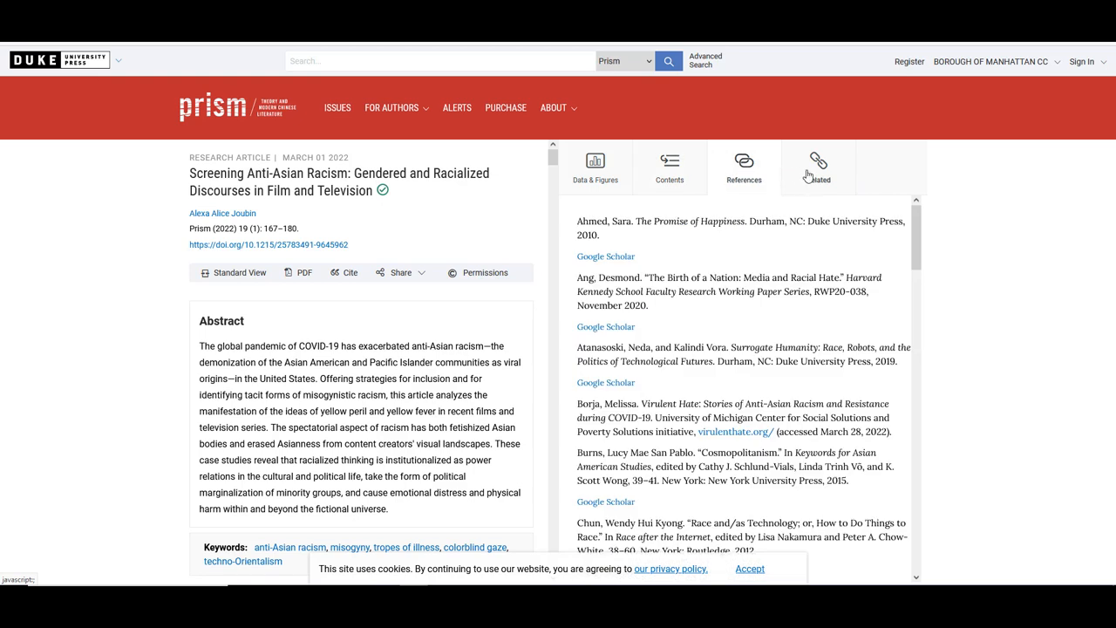
pyautogui.click(816, 165)
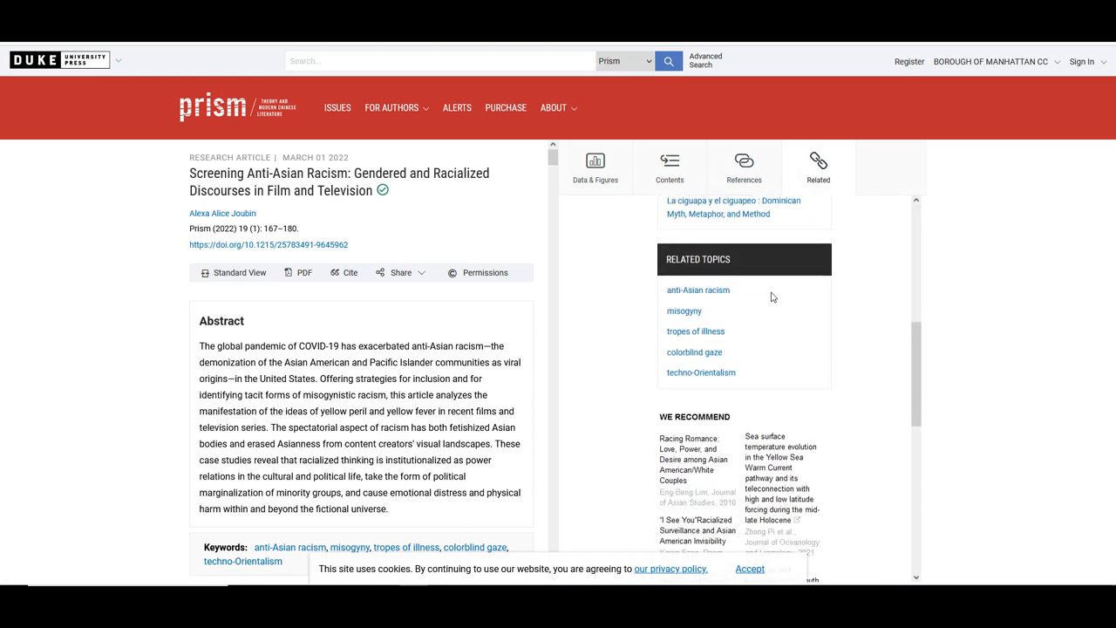